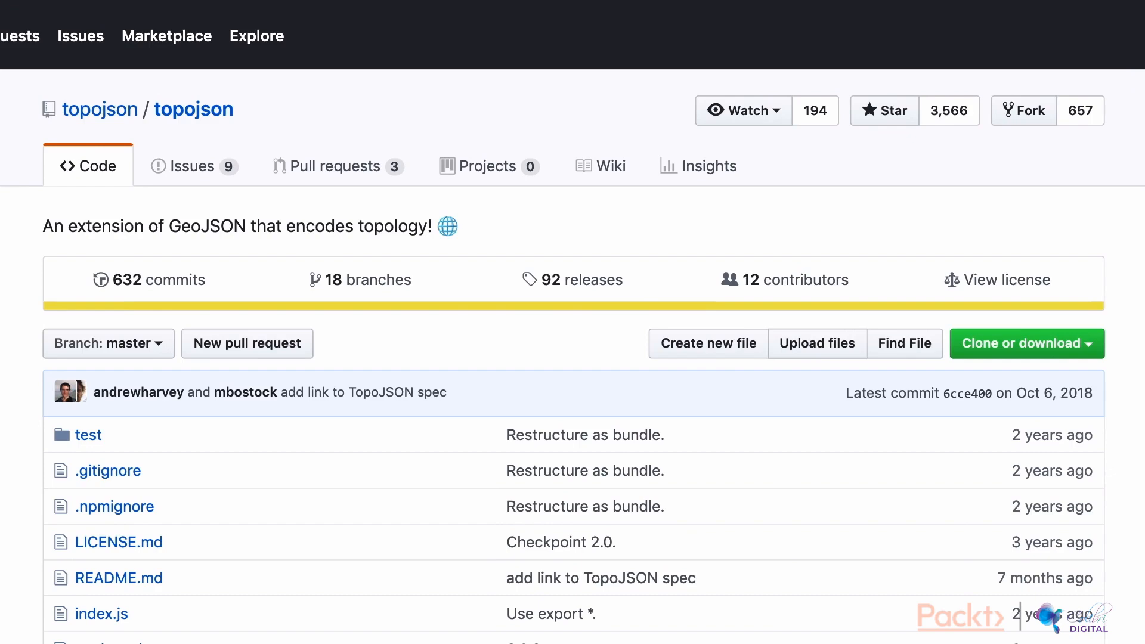
# Review the script tags in index.html, then switch to index.js where prepData's result is logged
pyautogui.scroll(-3)
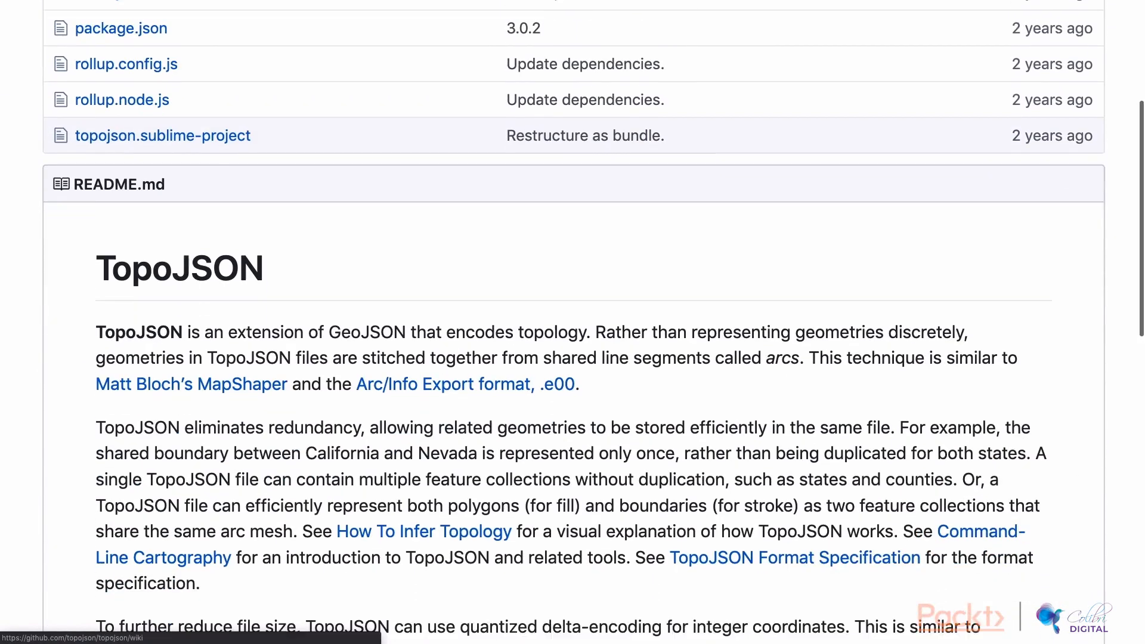
pyautogui.scroll(-3)
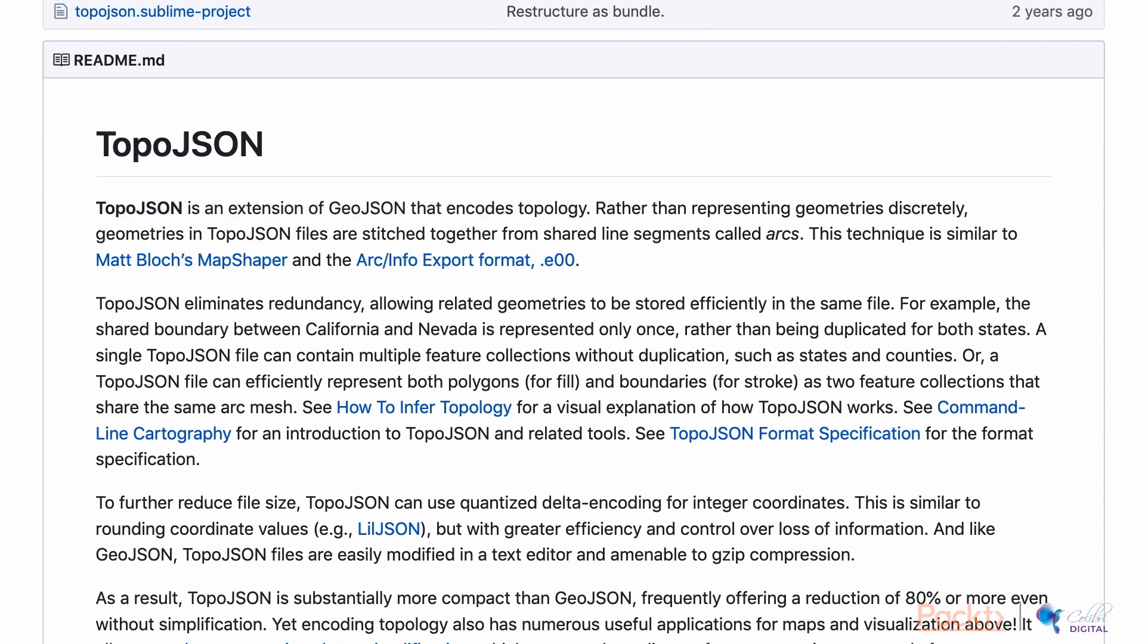
pyautogui.scroll(-3)
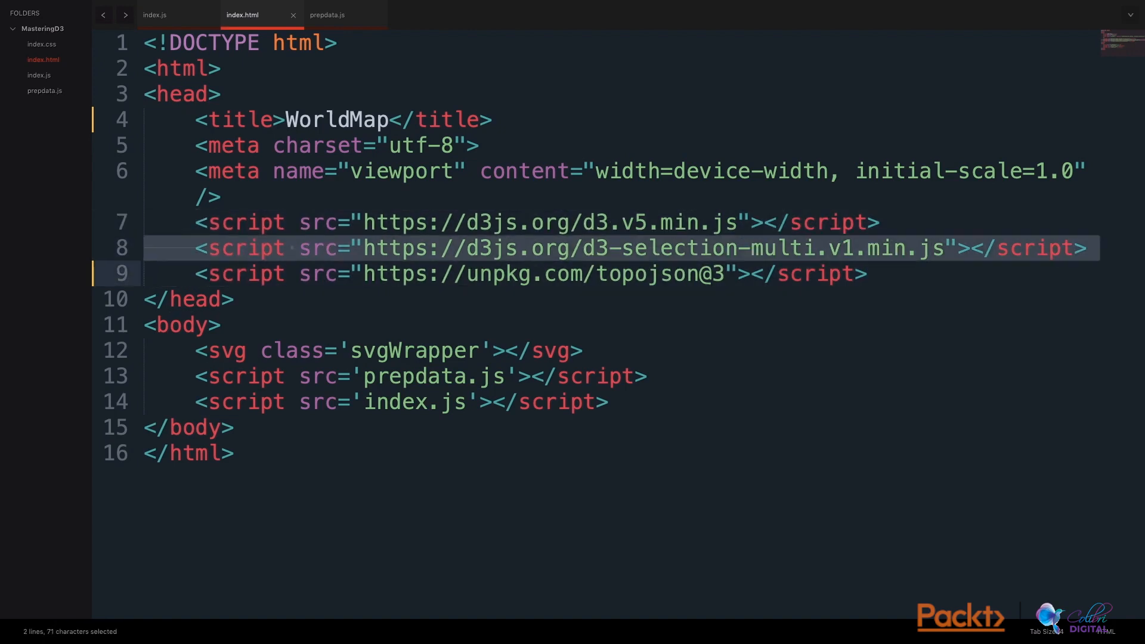
pyautogui.click(866, 274)
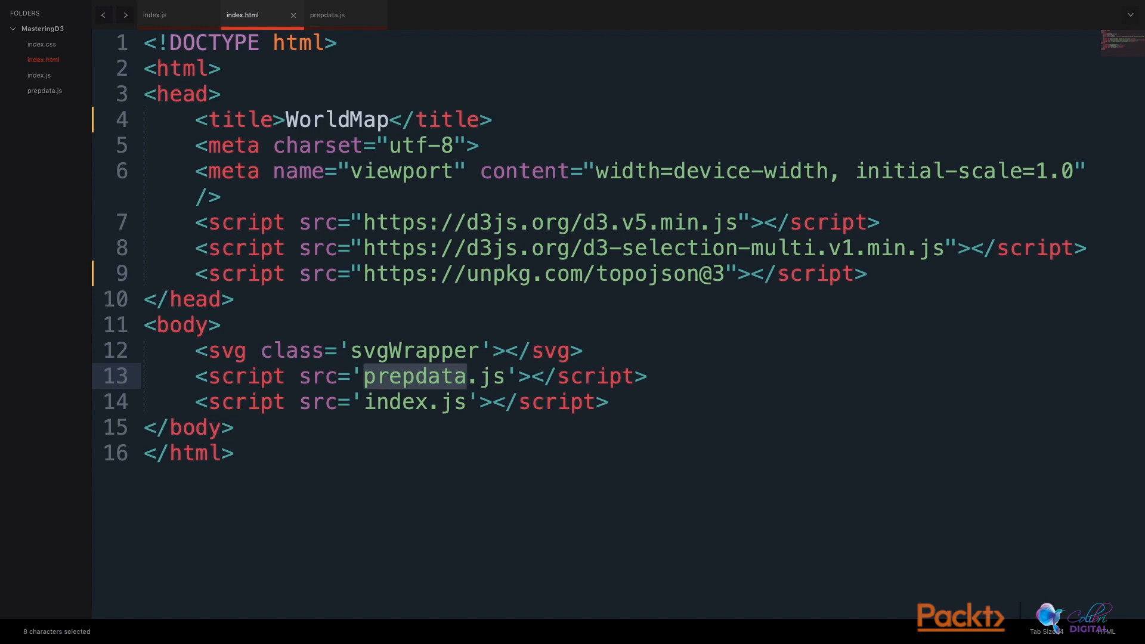
pyautogui.doubleClick(393, 402)
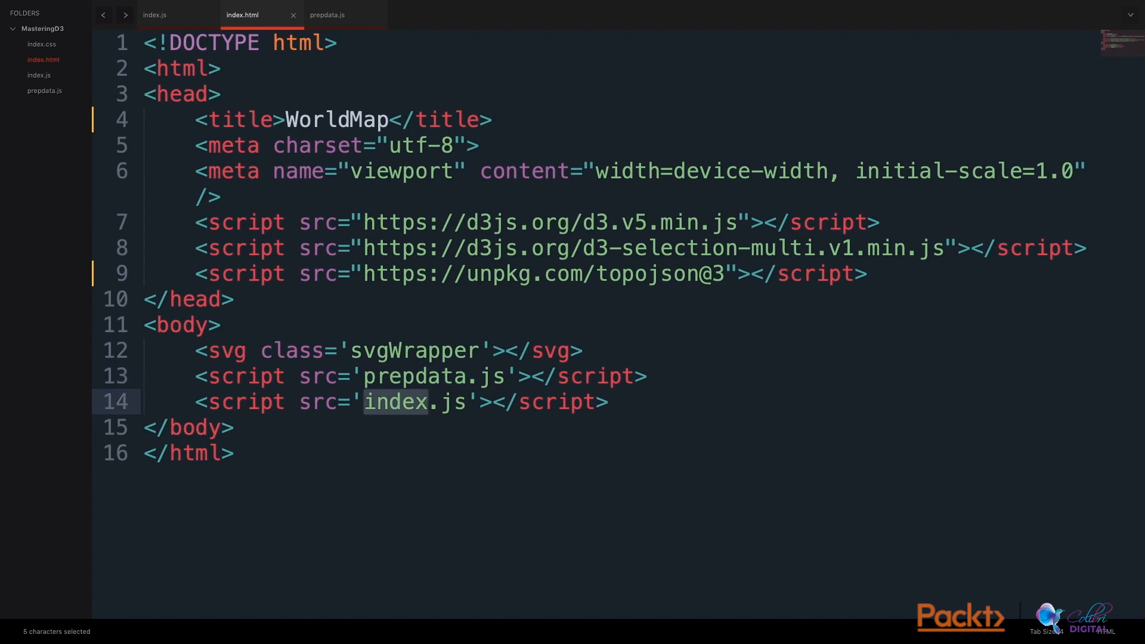
pyautogui.click(154, 14)
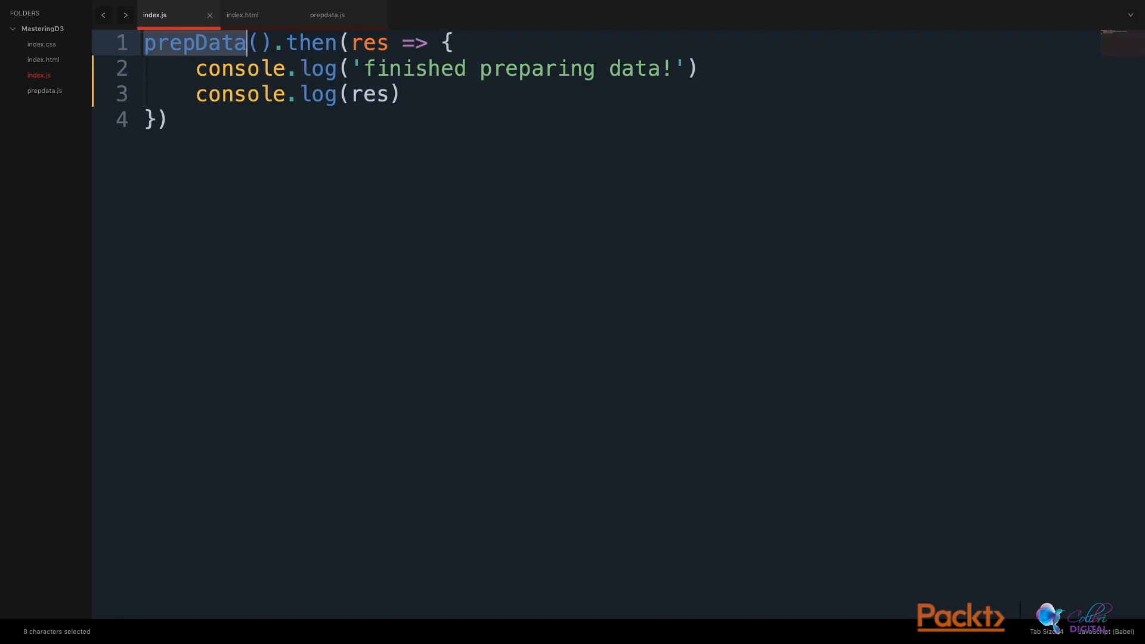
pyautogui.click(325, 15)
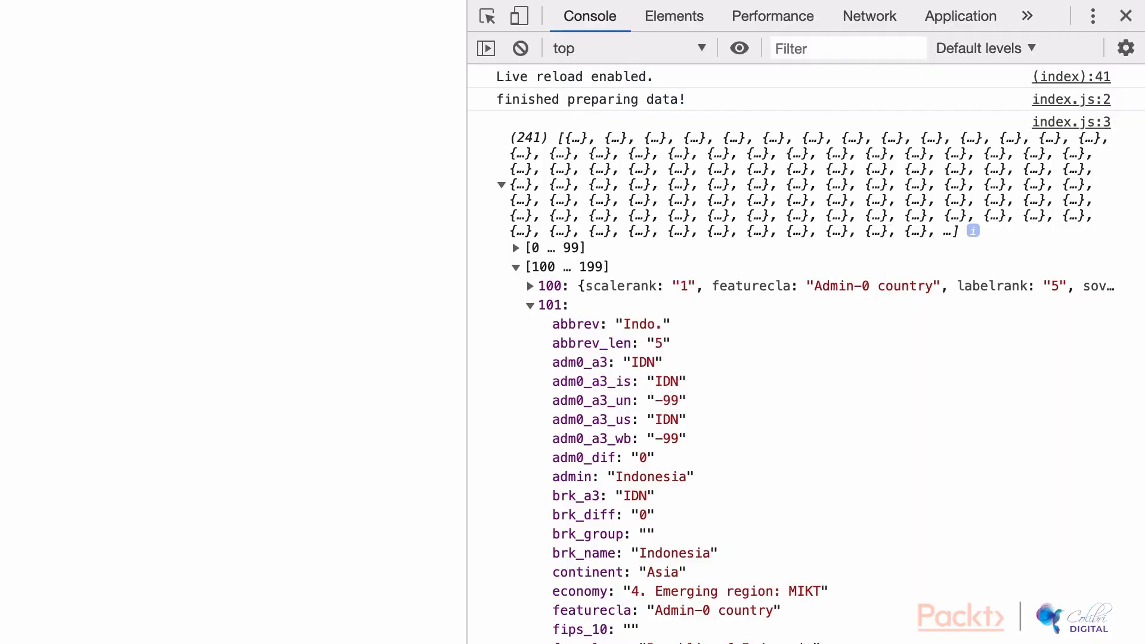
pyautogui.scroll(-3)
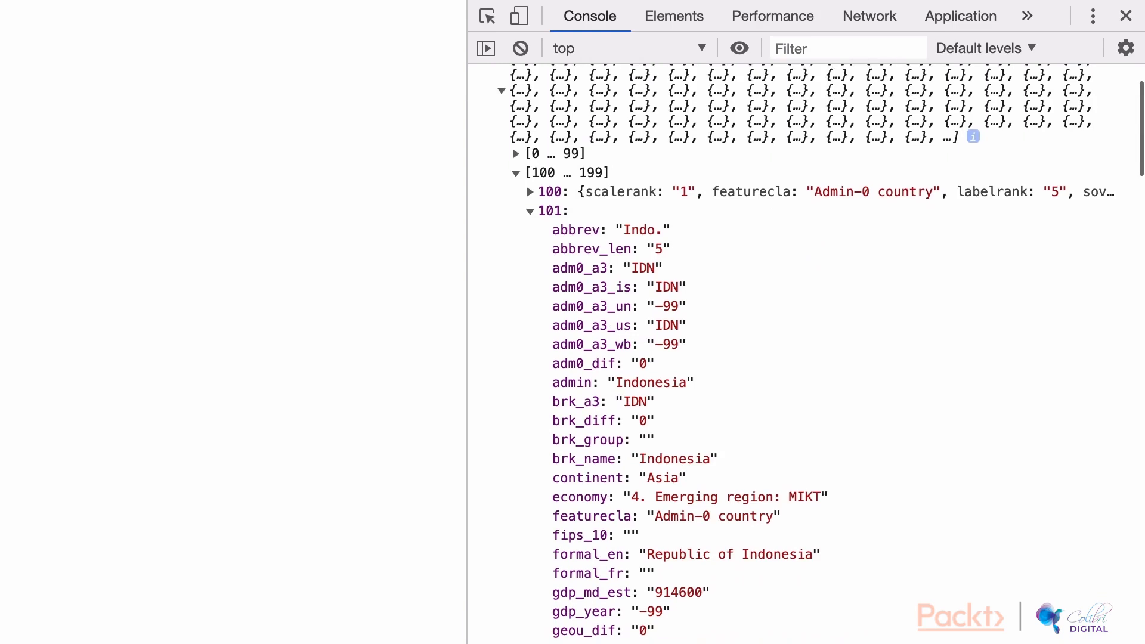
pyautogui.scroll(3)
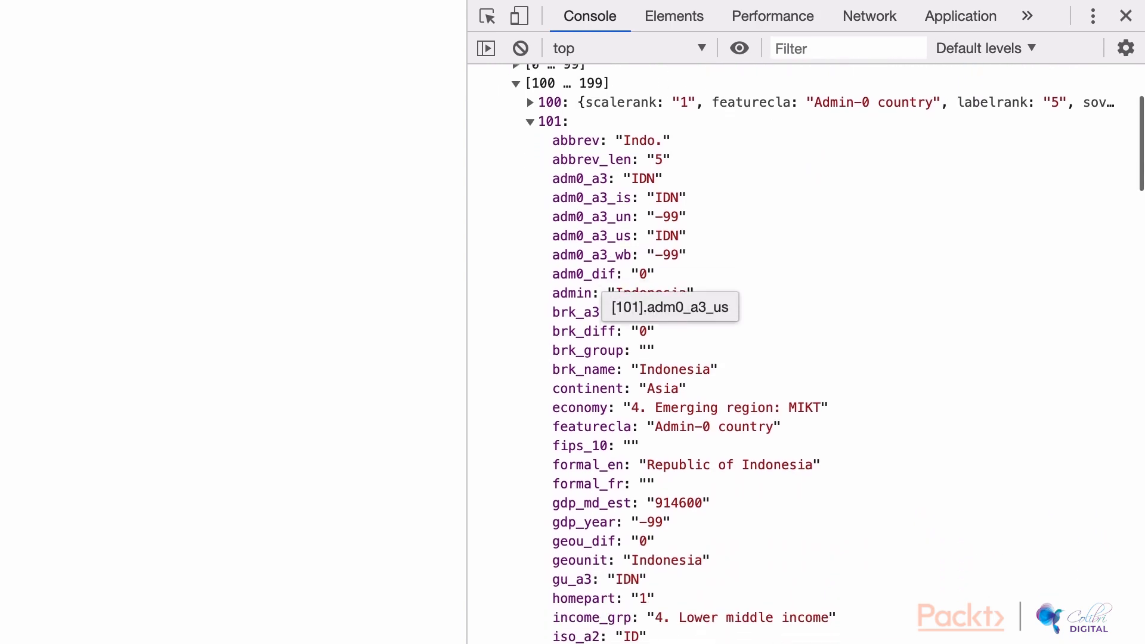
pyautogui.scroll(-3)
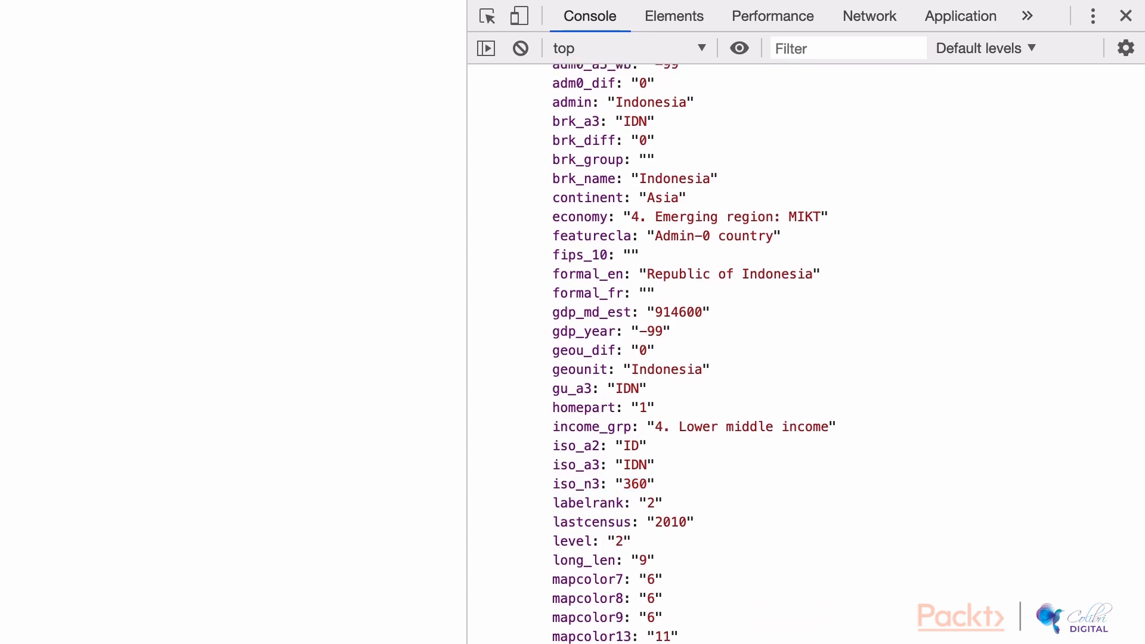
pyautogui.doubleClick(635, 483)
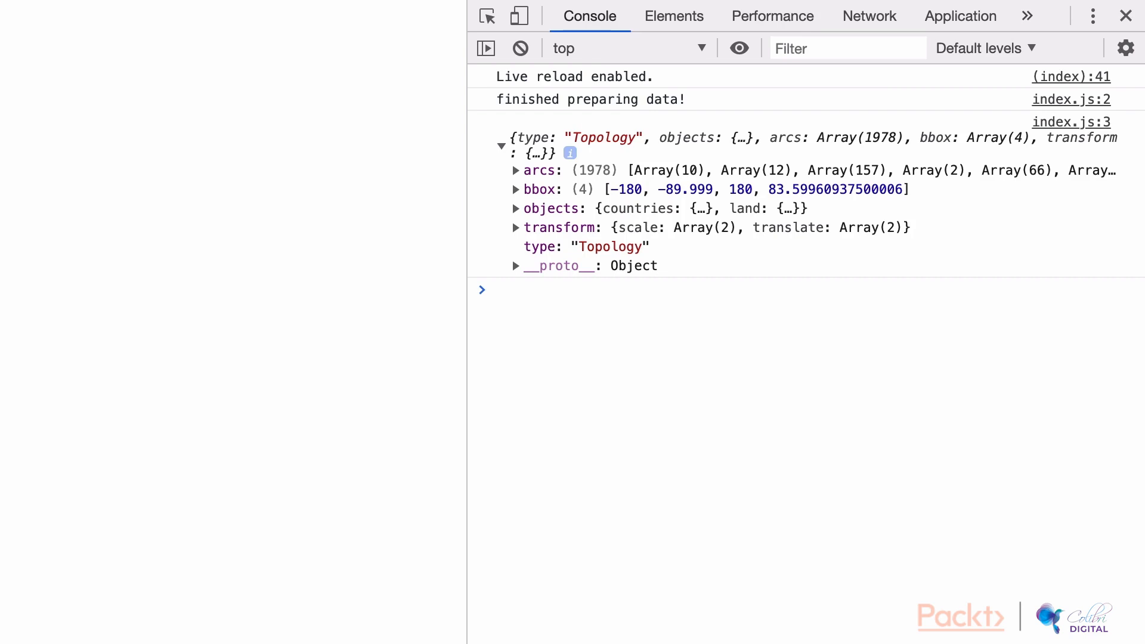
# Inspect the logged topology's objects.countries, then add topojson.feature(jsonRes, jsonRes.objects.countries) and resolve with countries
pyautogui.click(515, 208)
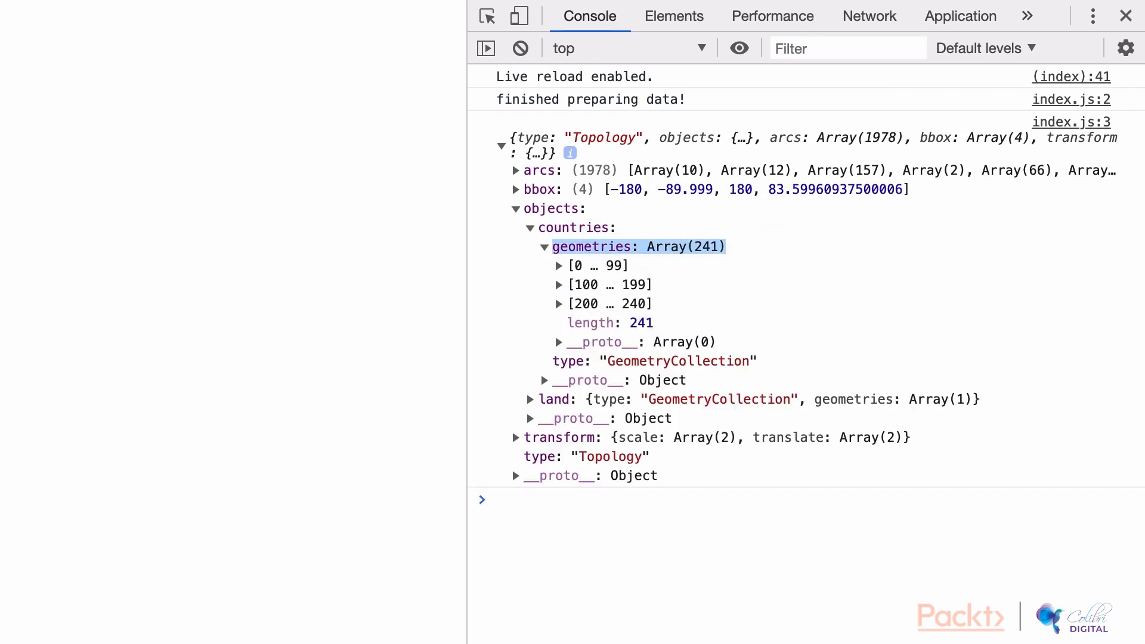
pyautogui.click(558, 285)
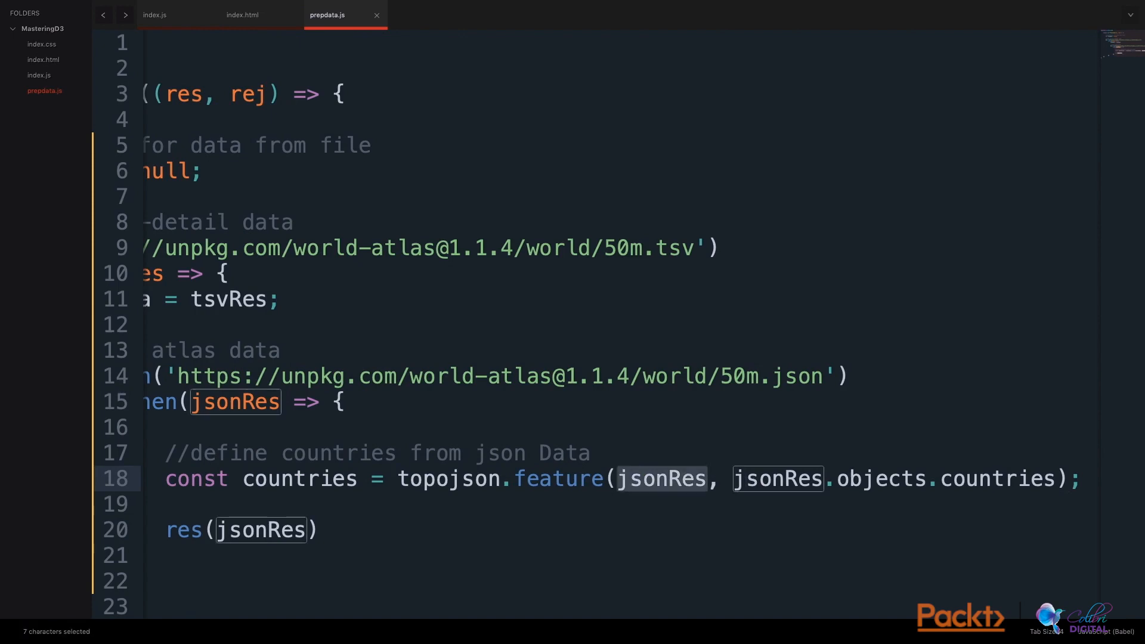
pyautogui.click(736, 479)
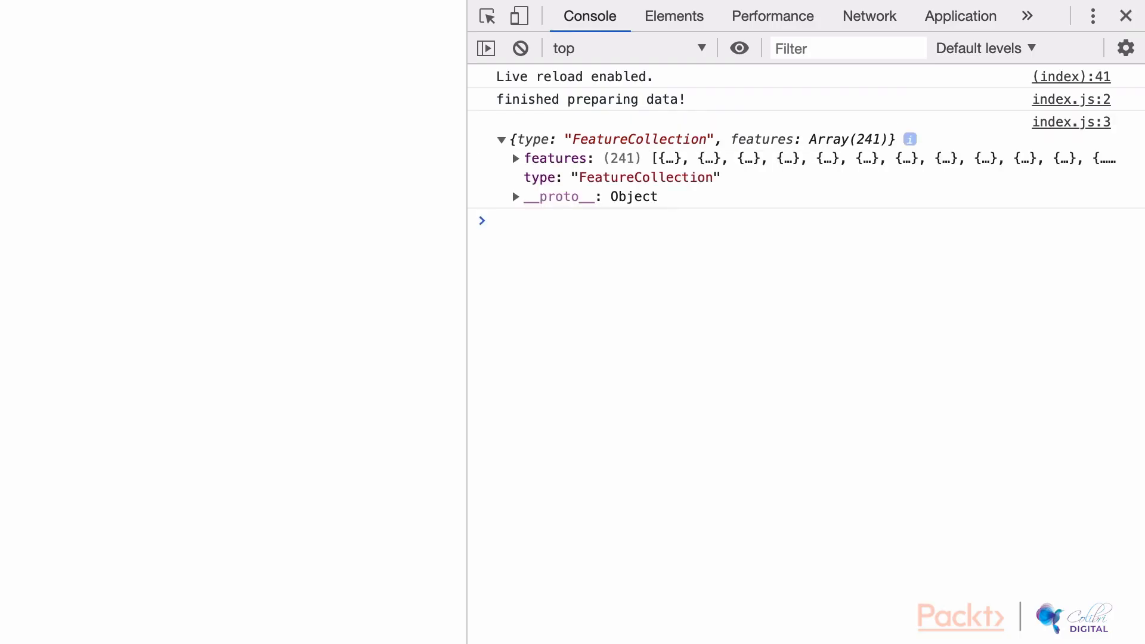
# Expand the logged FeatureCollection's features array of 241 entries into its ranges
pyautogui.click(515, 157)
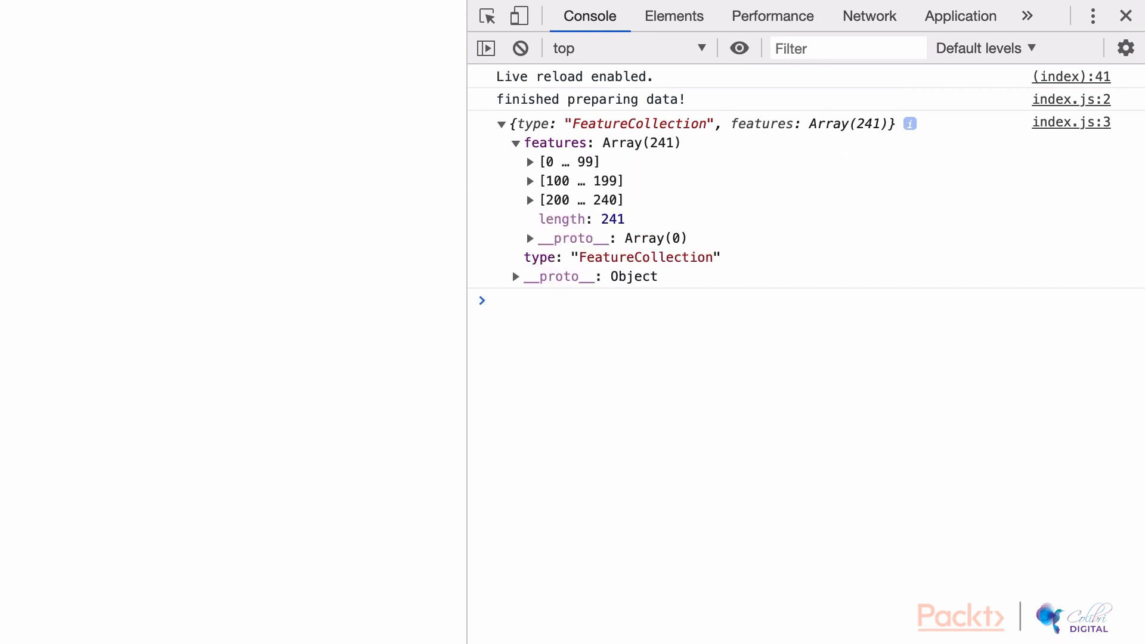
pyautogui.moveTo(581, 180)
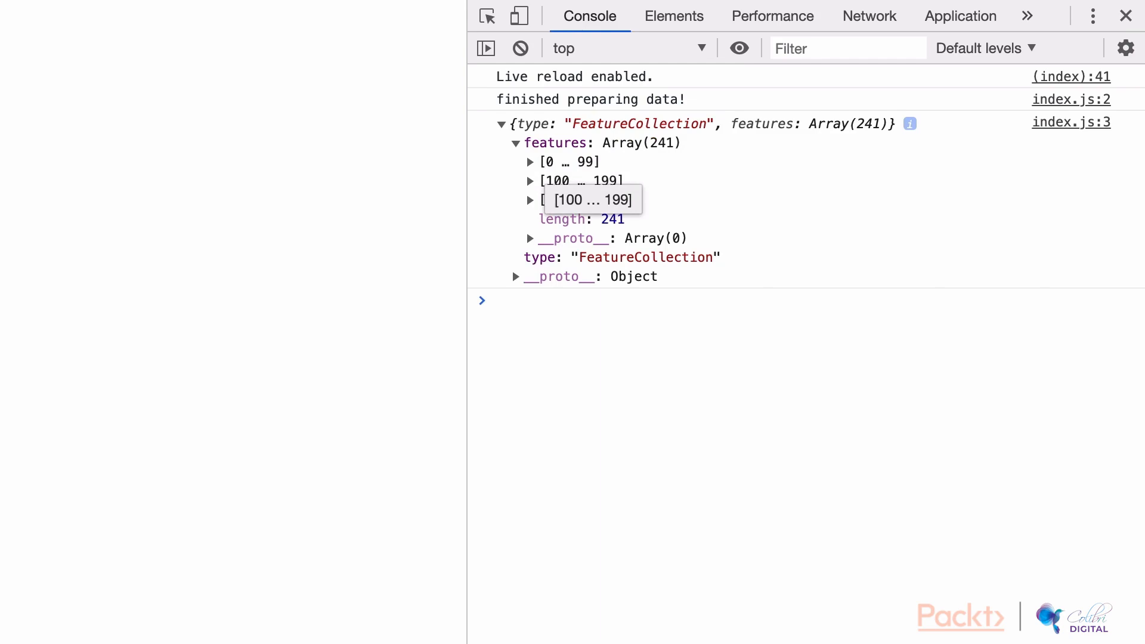
pyautogui.click(529, 181)
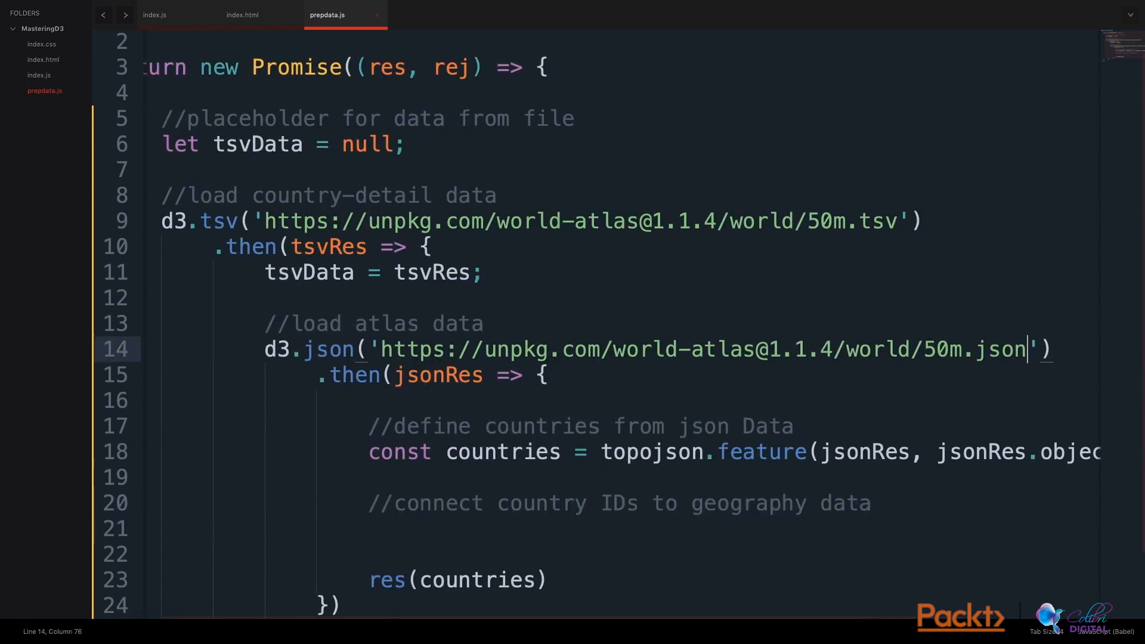
# Add a countries.features.forEach that sets d.countryName from the tsvData row whose iso_n3 equals d.id
pyautogui.click(898, 221)
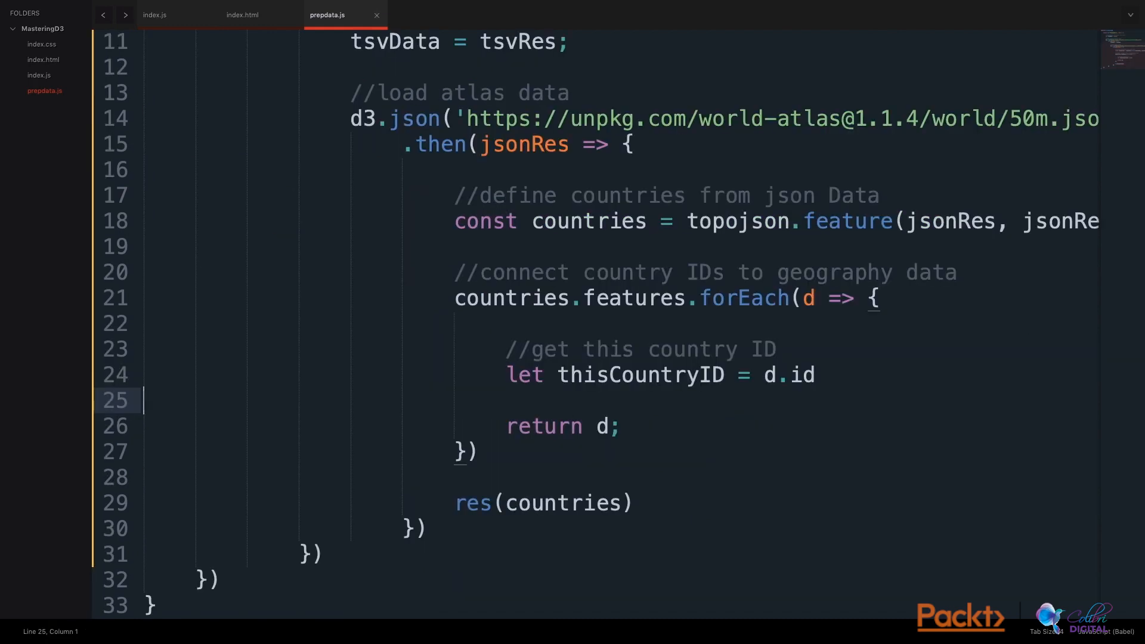
pyautogui.click(454, 298)
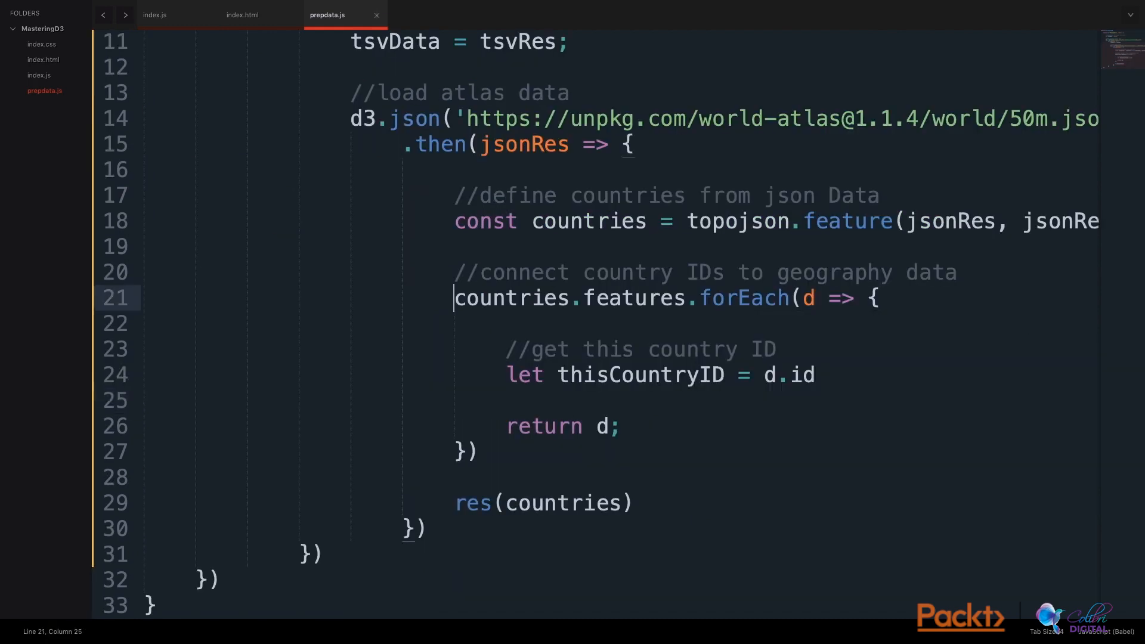
pyautogui.doubleClick(639, 374)
pyautogui.write('d.countryName = tsvData.filter(tsv => tsv.iso_n3 == [thisCountryID])')
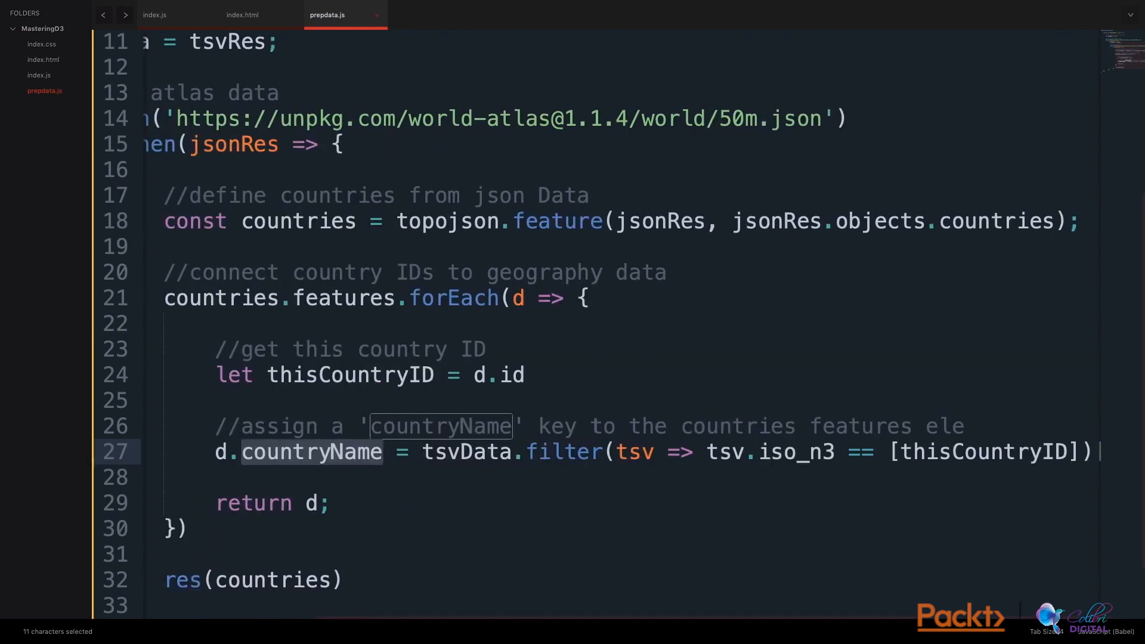
pyautogui.doubleClick(466, 451)
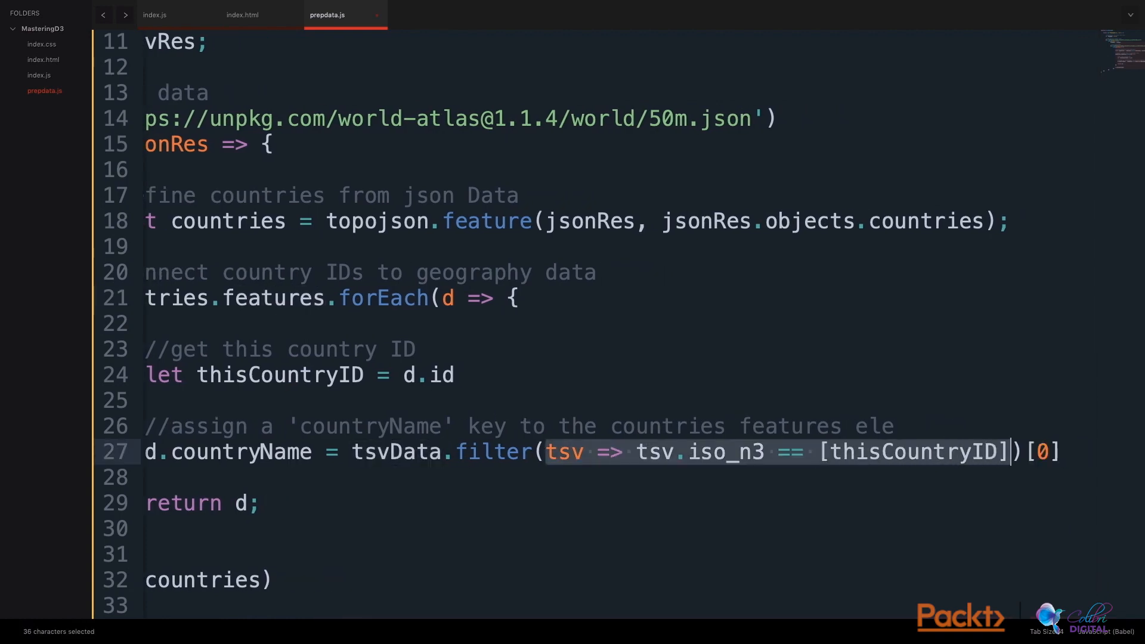
pyautogui.doubleClick(730, 452)
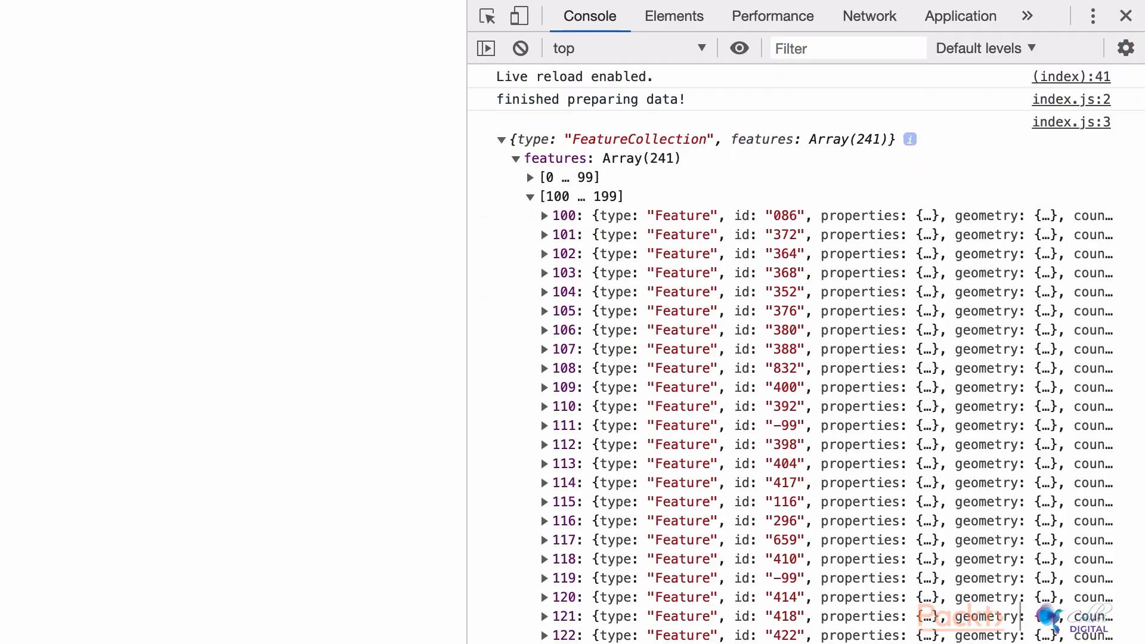
# Inspect feature 103's countryName, which still holds a whole TSV record like Iraq's
pyautogui.click(544, 272)
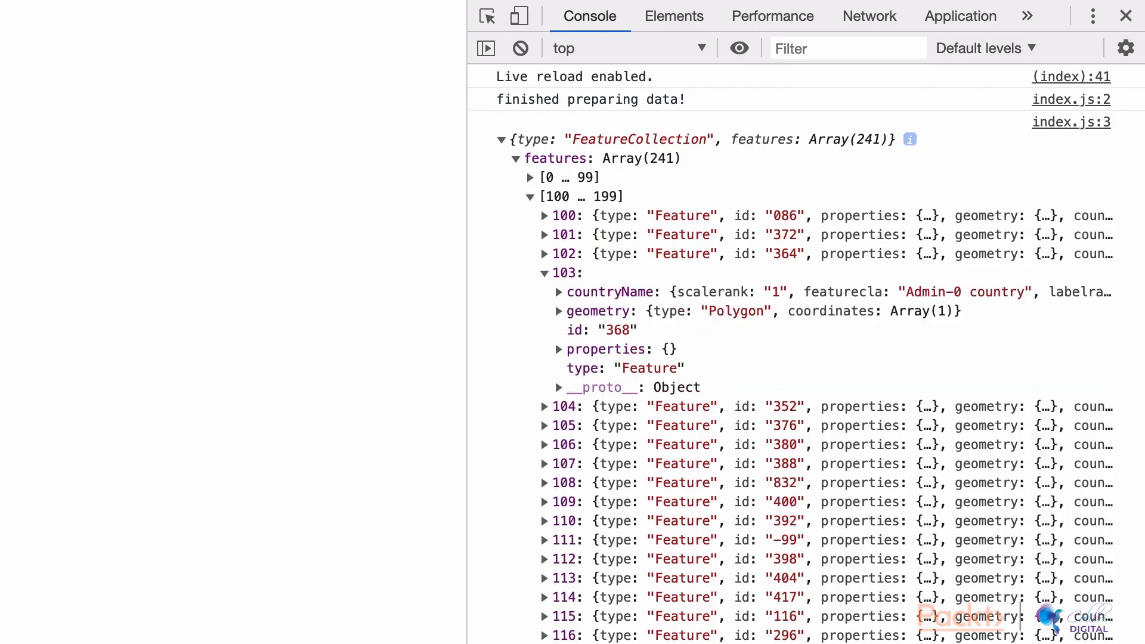
pyautogui.click(557, 291)
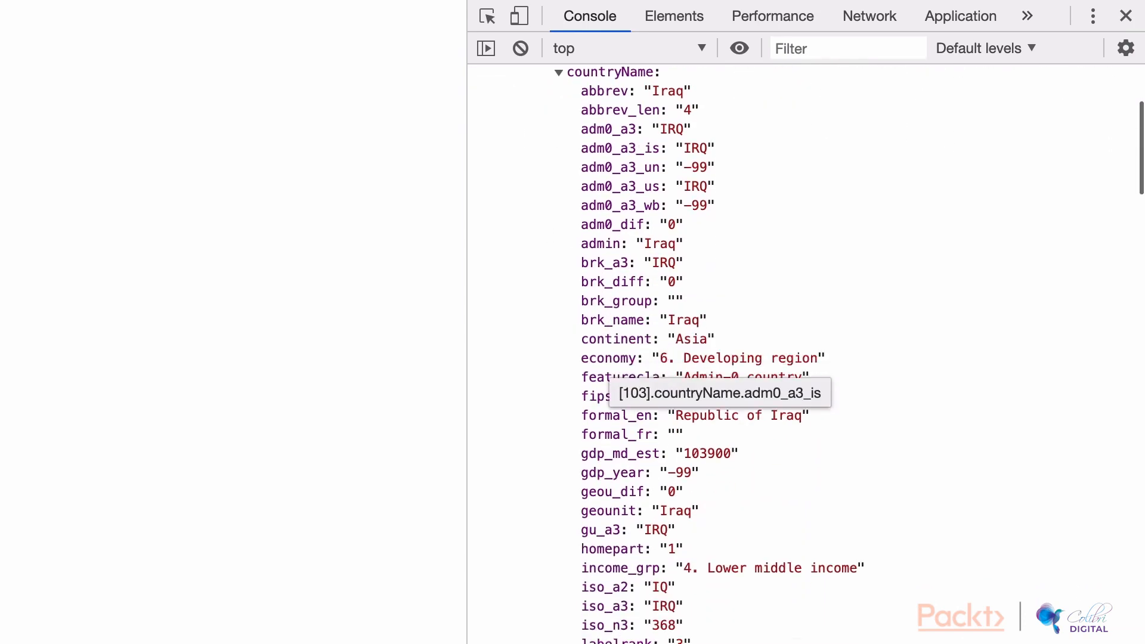
pyautogui.scroll(-3)
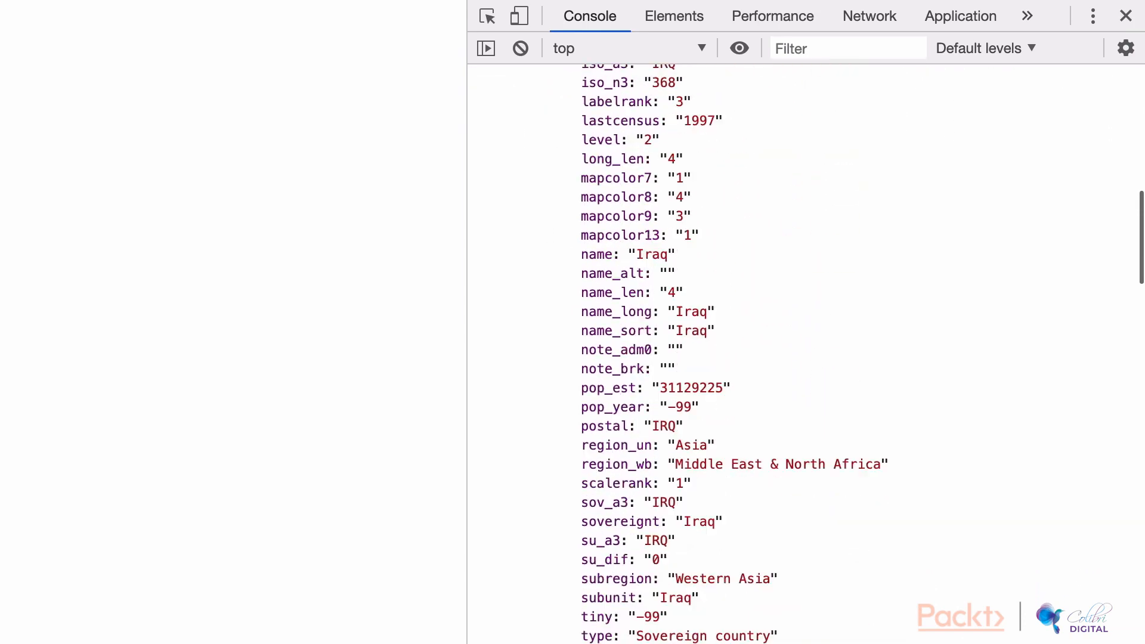
pyautogui.scroll(-3)
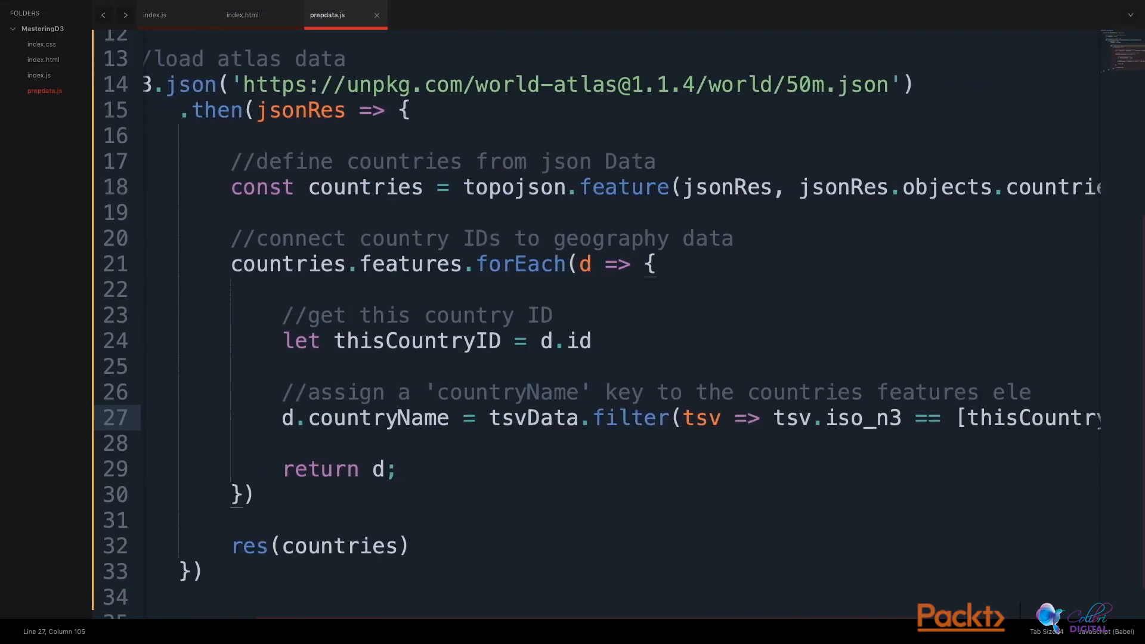
# Append .name to the filter result so feature 203's countryName reads the plain string 'Slovakia'
pyautogui.doubleClick(329, 418)
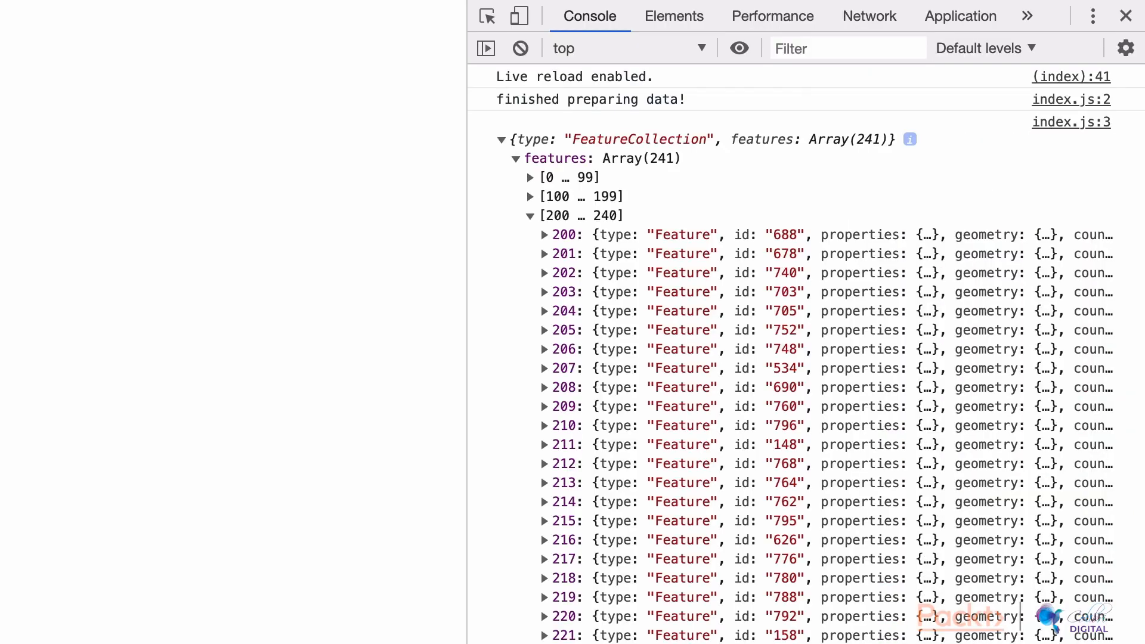
pyautogui.click(544, 290)
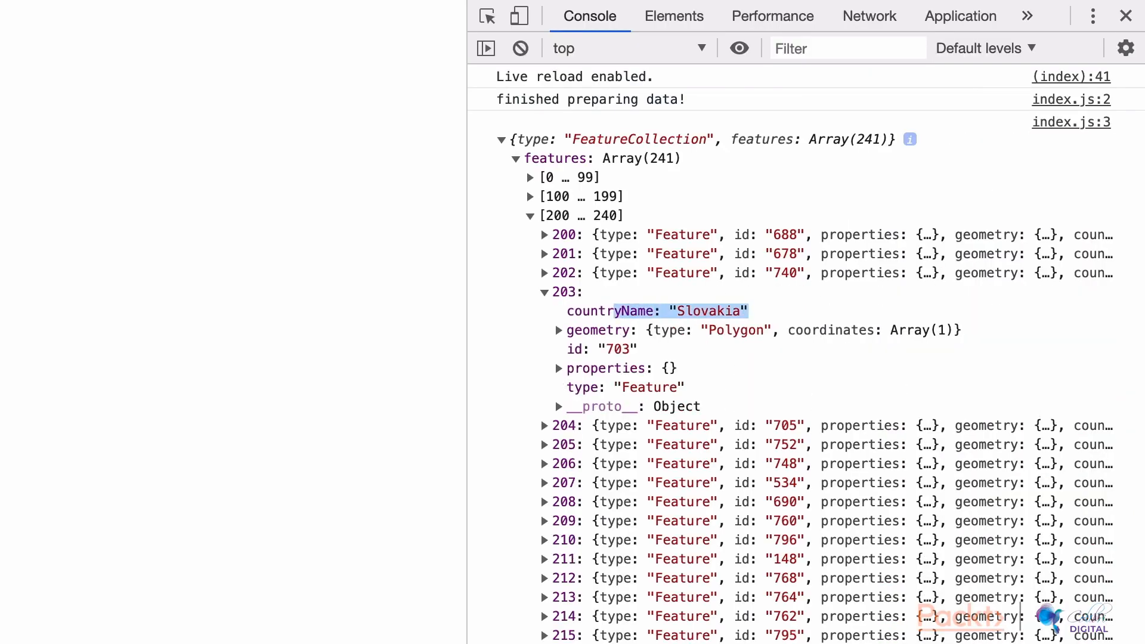